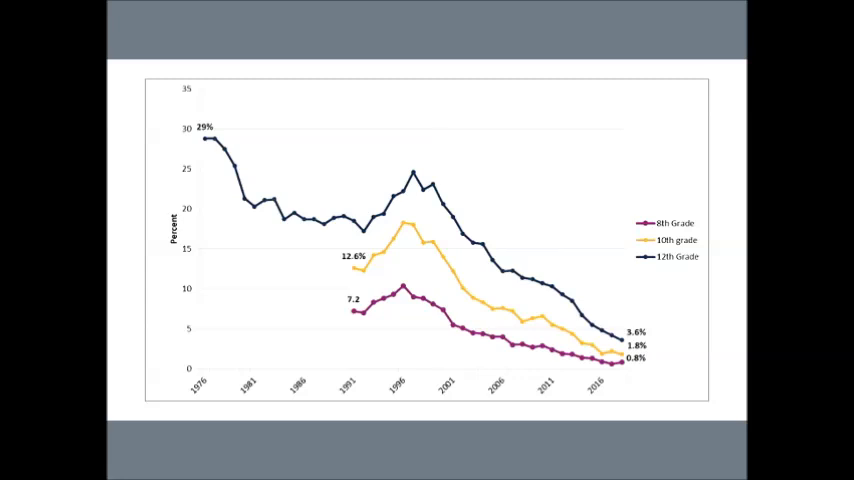
pyautogui.click(204, 128)
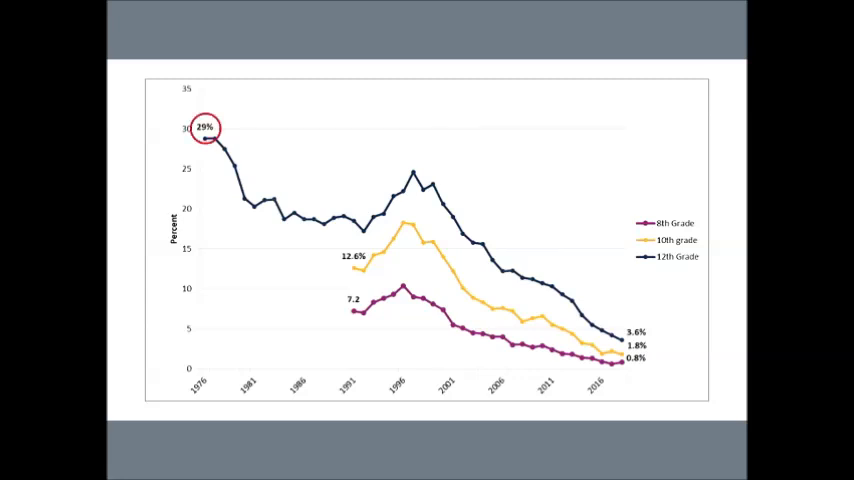
pyautogui.moveTo(340, 118); pyautogui.dragTo(610, 262)
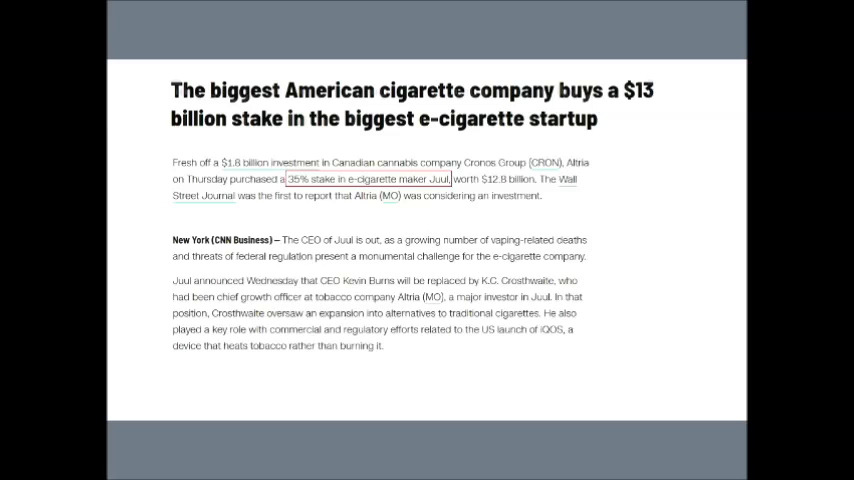
pyautogui.doubleClick(338, 240)
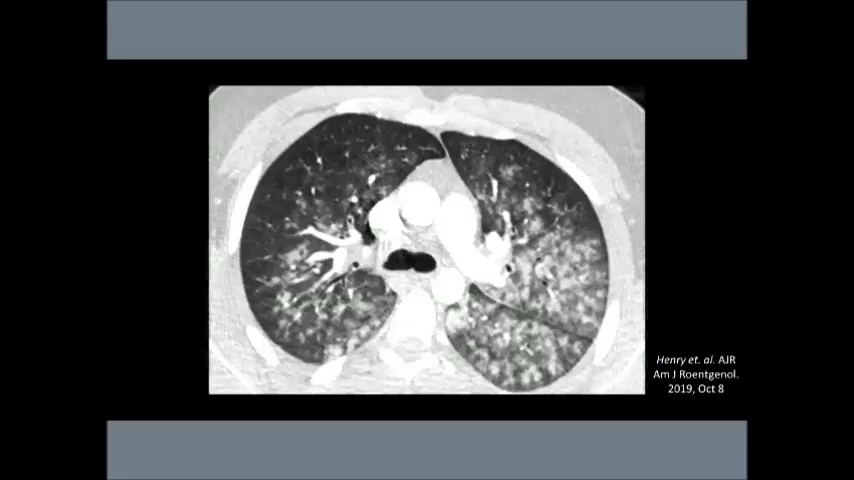
pyautogui.press('Right')
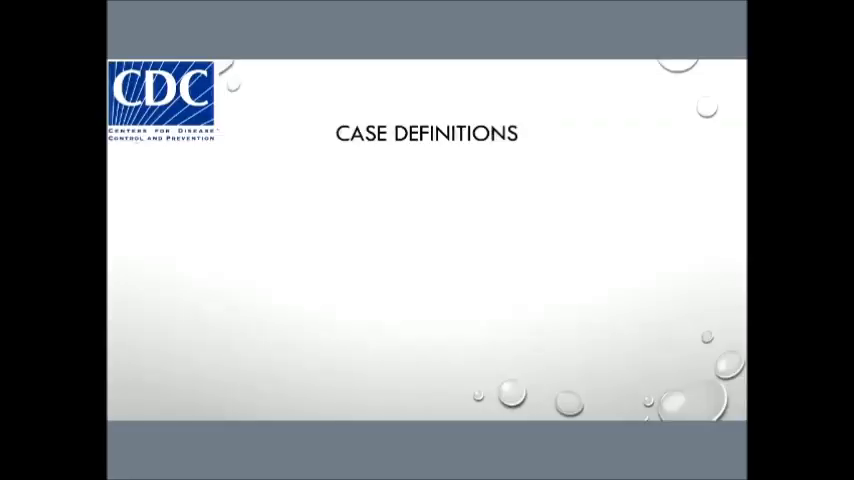